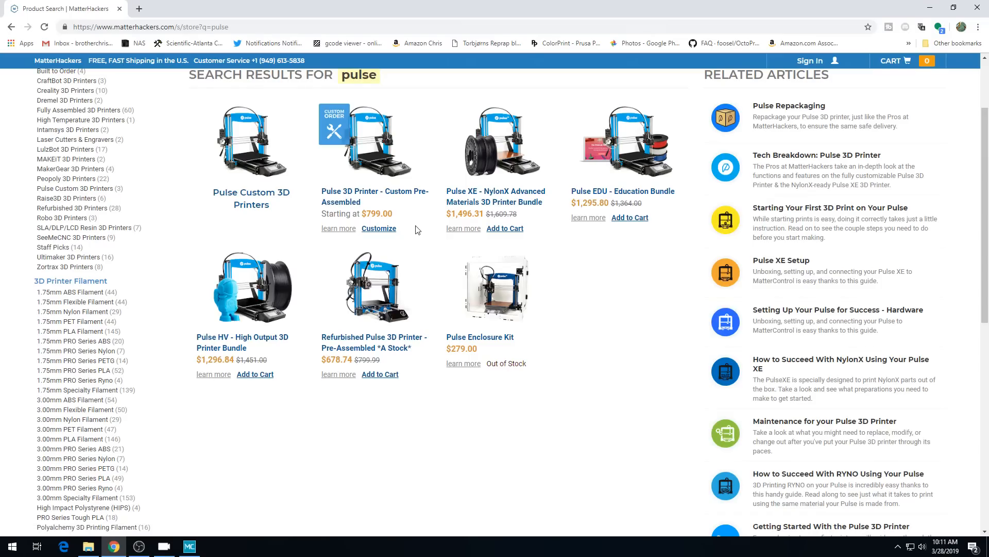
mouse_move(535, 227)
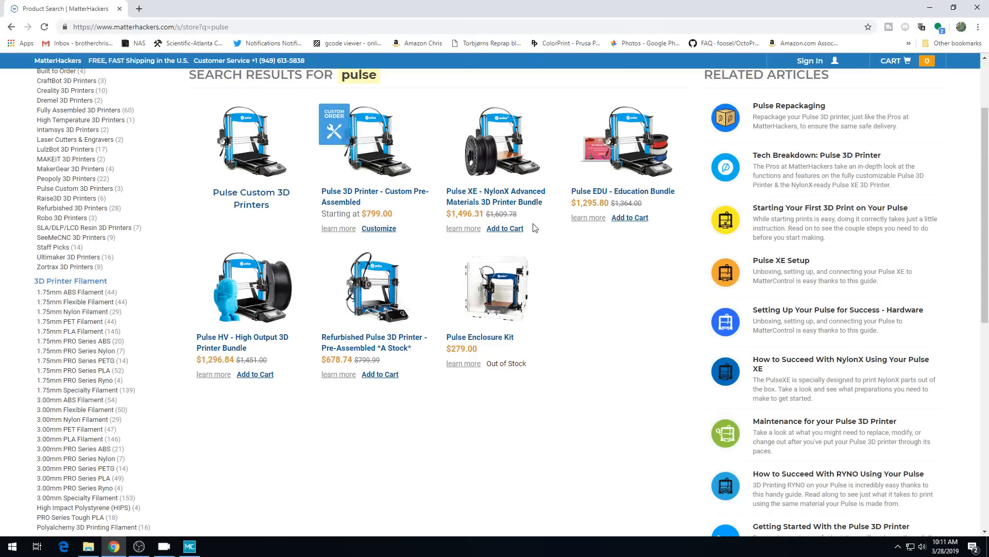
mouse_move(291, 376)
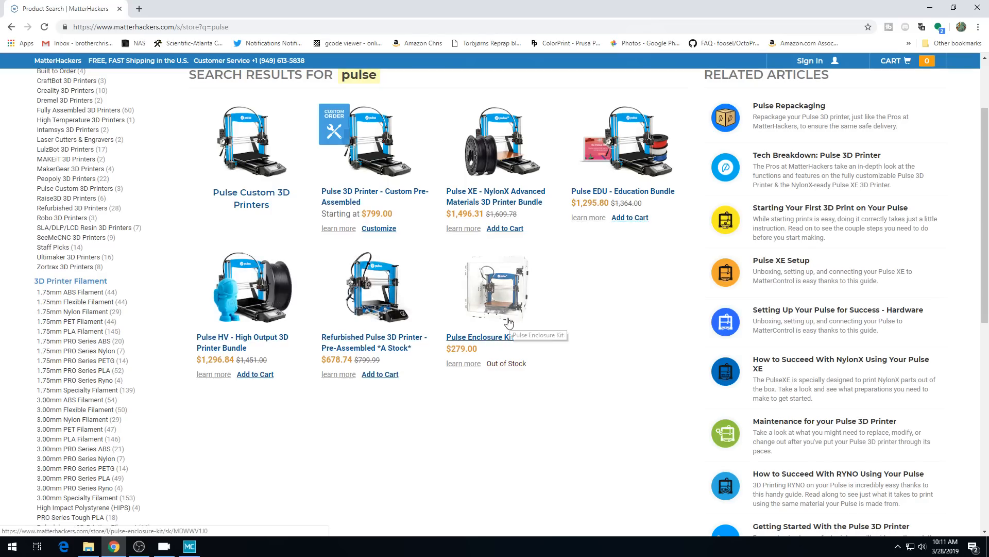
Step: View the Pulse 3D Printer Custom Pre-Assembled product page and its add-ons
left_click(373, 197)
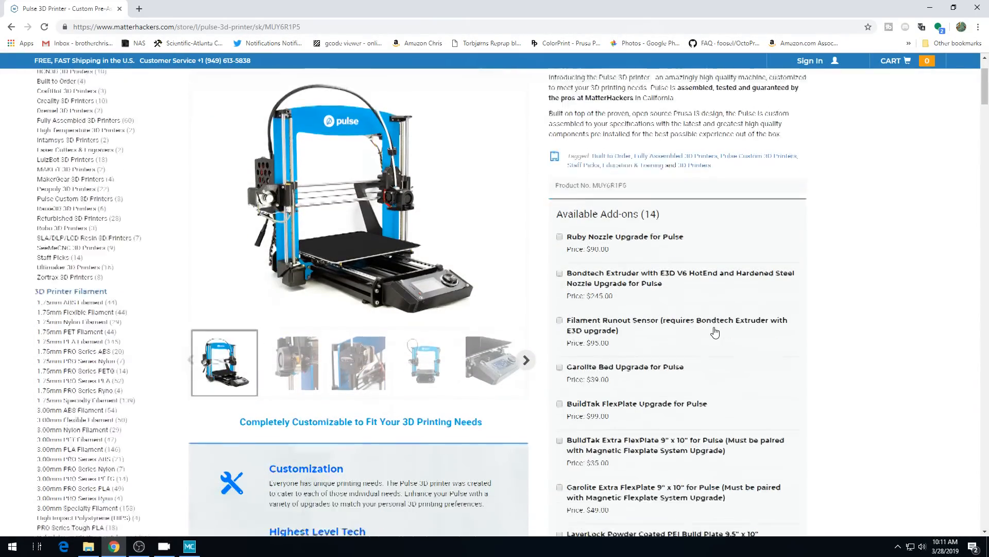
left_click(189, 546)
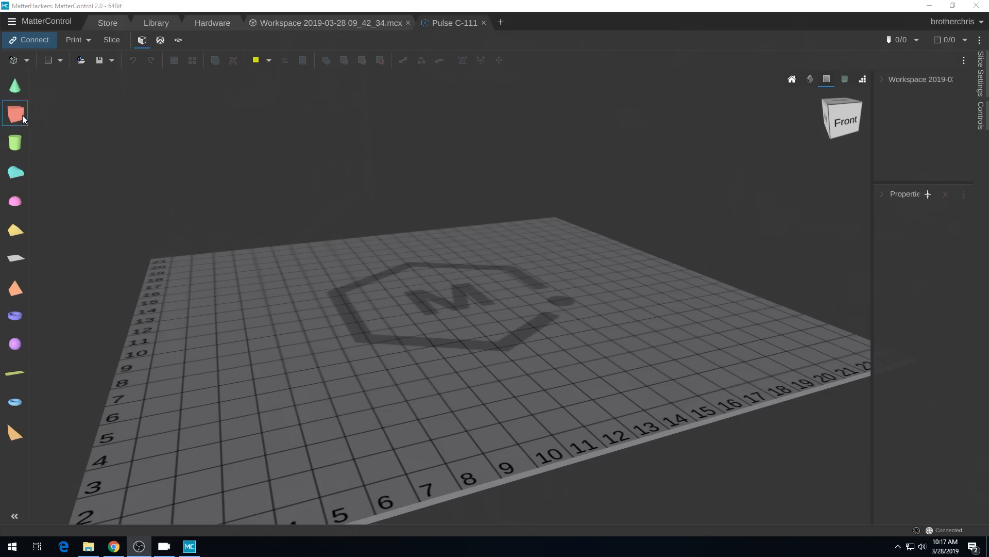
Step: Add a 20 mm cube to the bed, connect the Pulse printer and review its controls
left_click(16, 114)
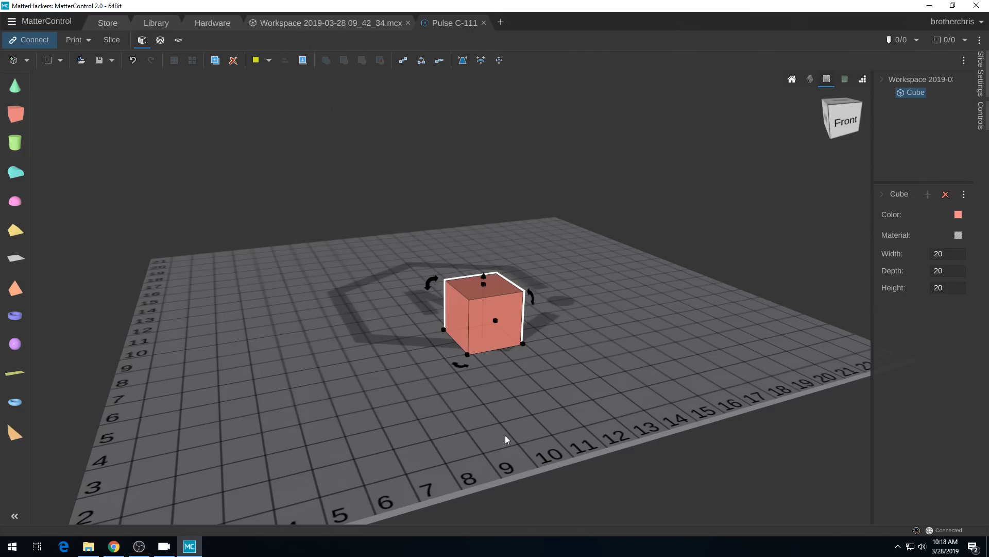
mouse_move(33, 36)
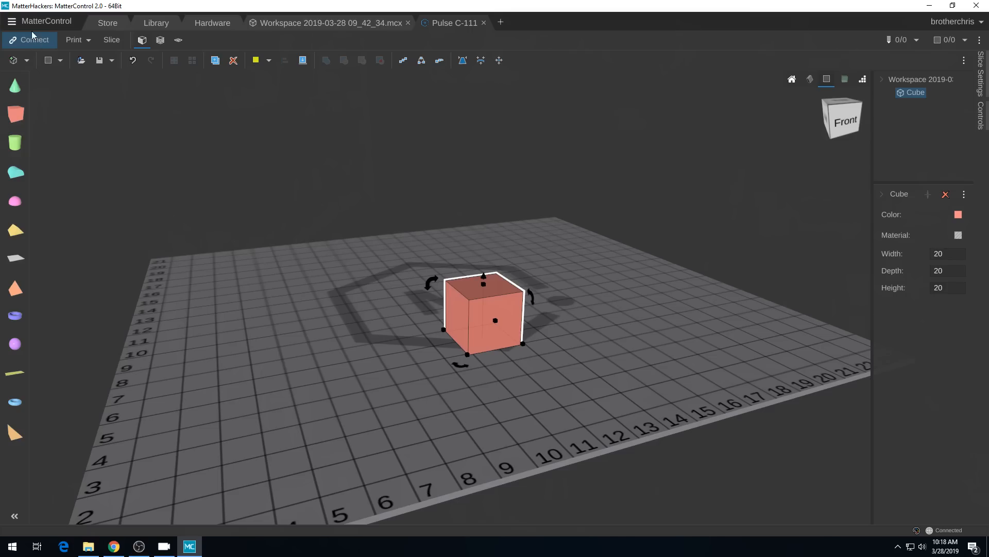
left_click(29, 40)
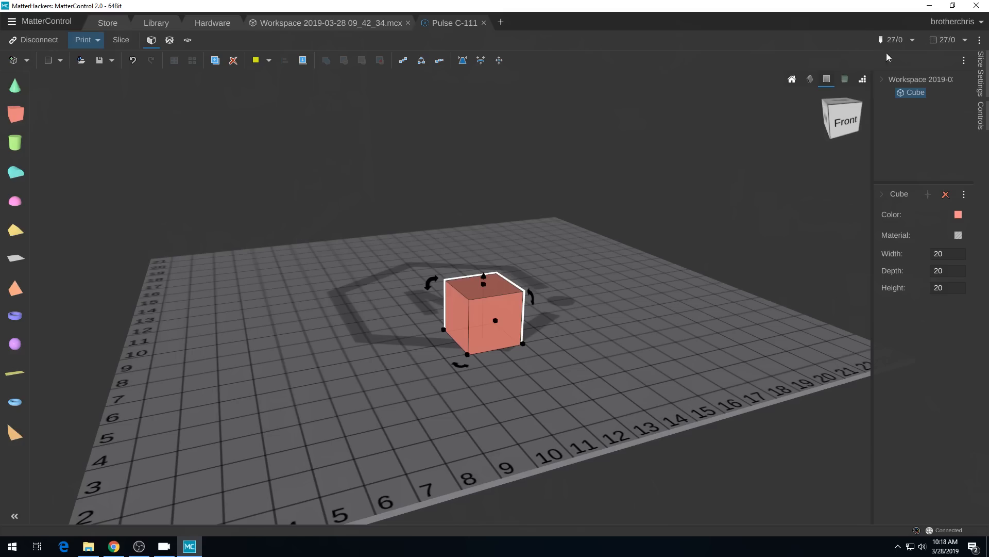
mouse_move(982, 75)
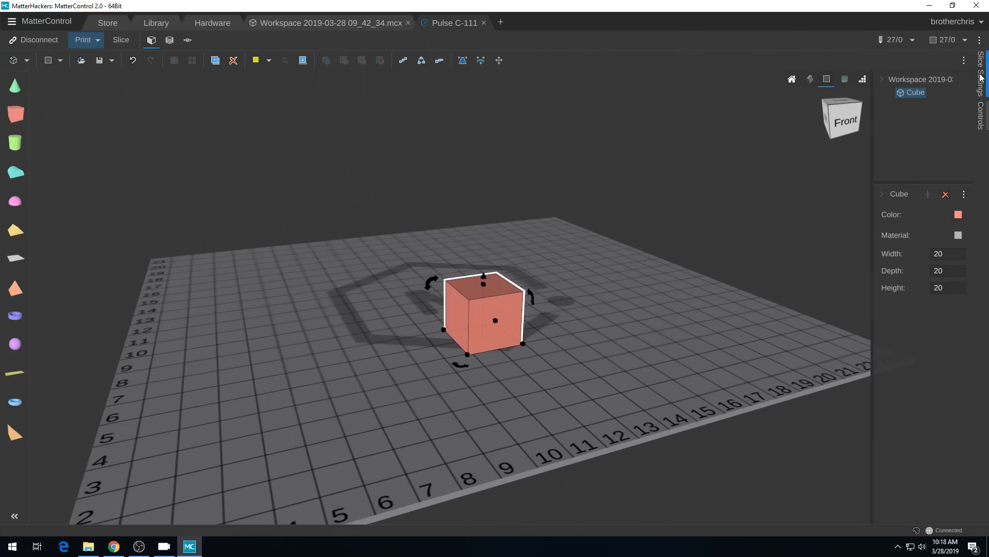
left_click(982, 114)
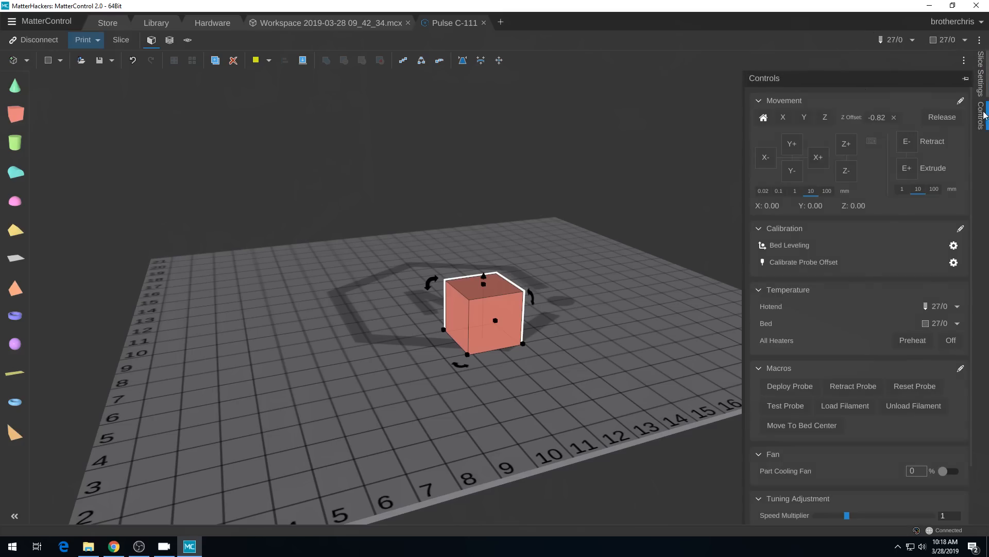
mouse_move(895, 244)
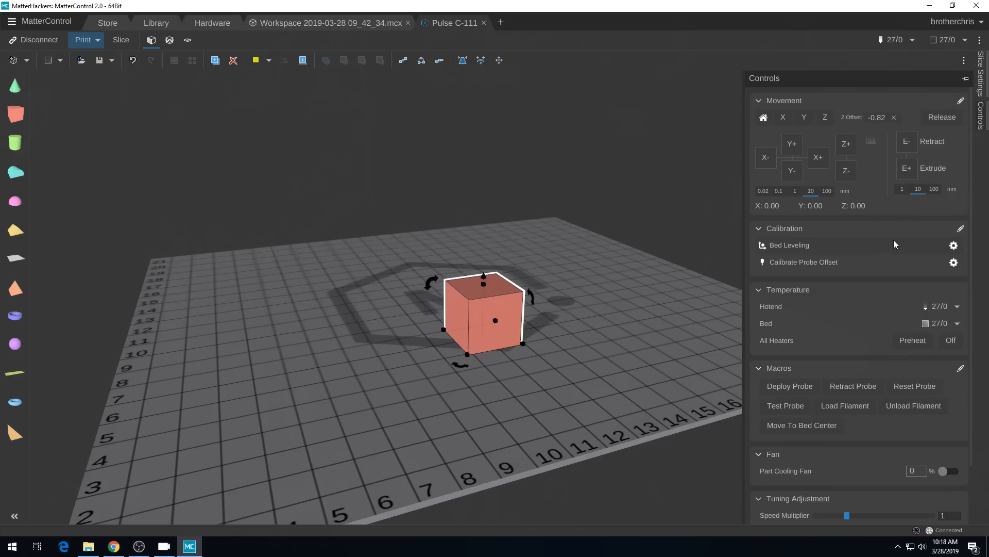
mouse_move(883, 432)
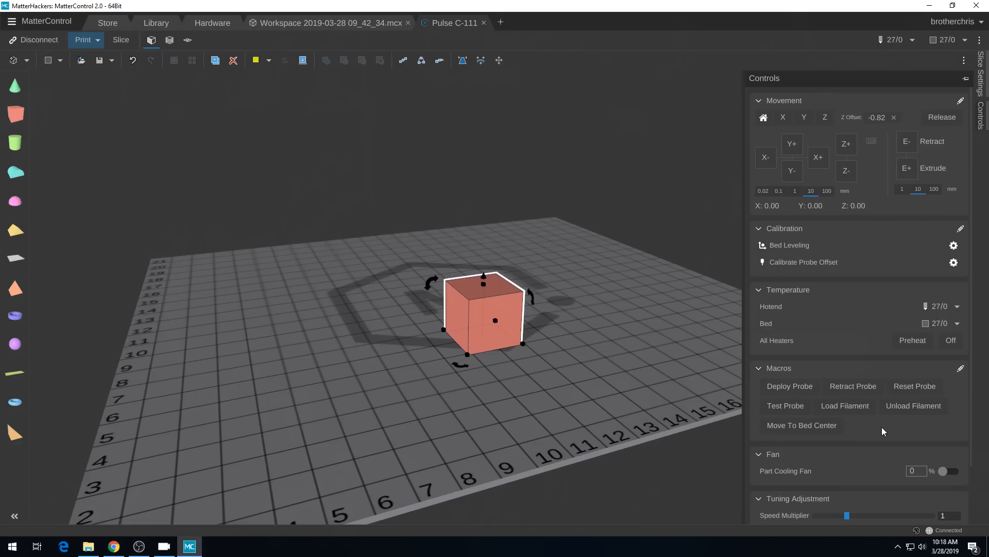
left_click(981, 93)
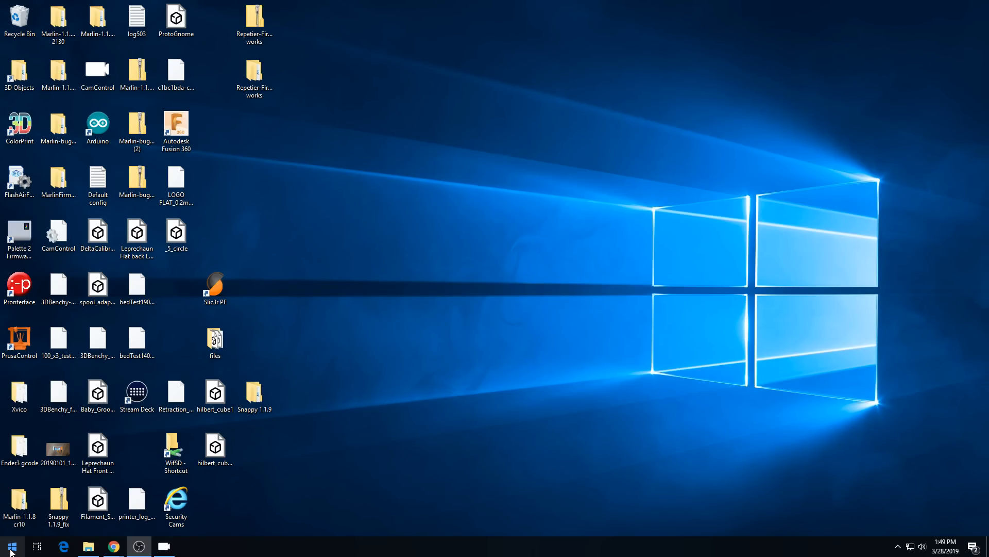
Step: Relaunch MatterControl, reconnect the Pulse C-111 printer and recover the failed last print
left_click(10, 545)
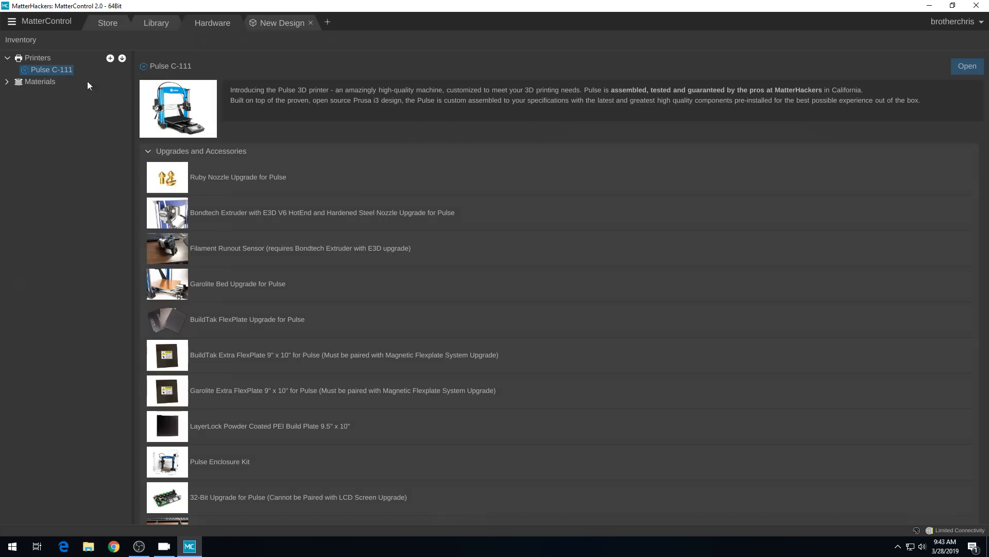
left_click(966, 66)
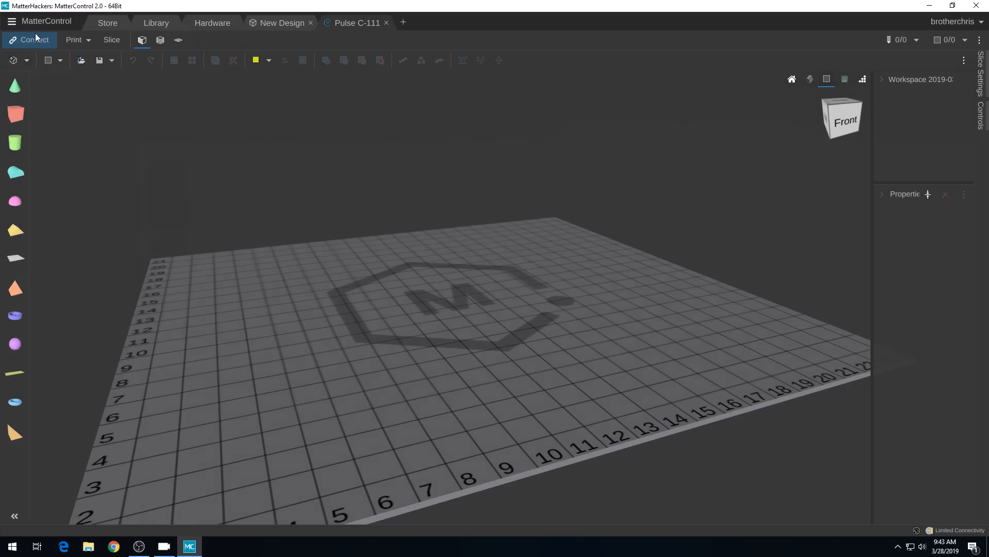
left_click(35, 40)
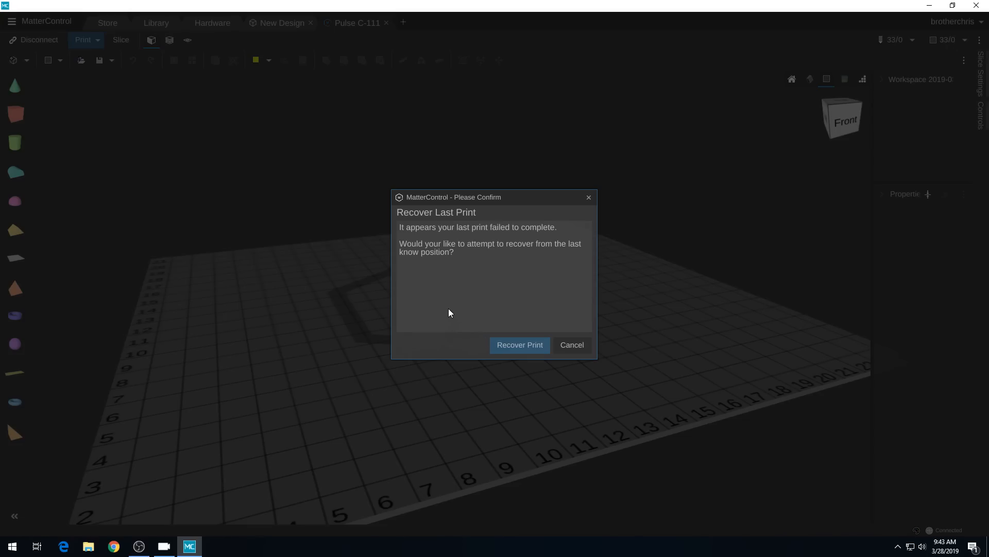
mouse_move(510, 363)
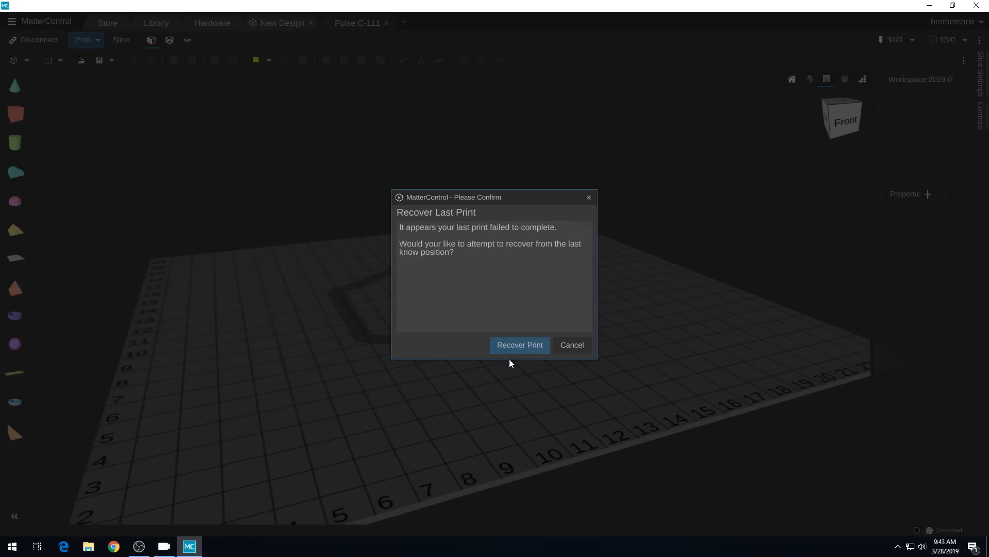
left_click(518, 345)
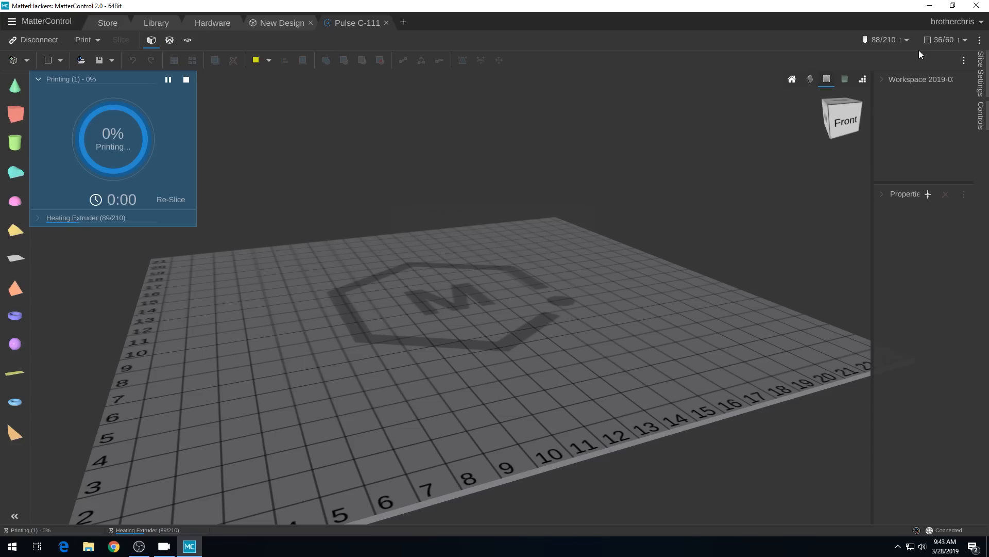
left_click(189, 546)
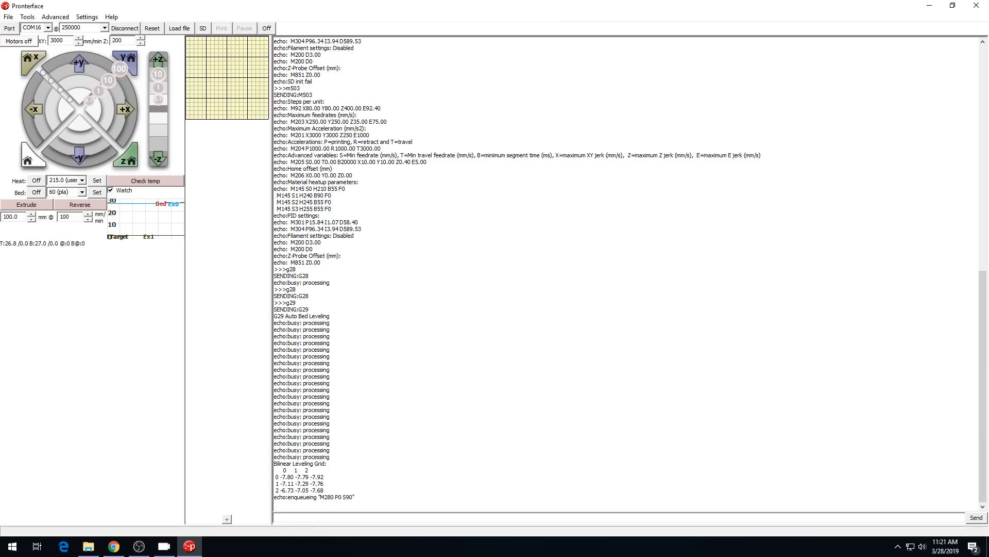
Step: Send G1 X125 Y110 to move the head, then M211 S0 to disable software endstops
type("g1")
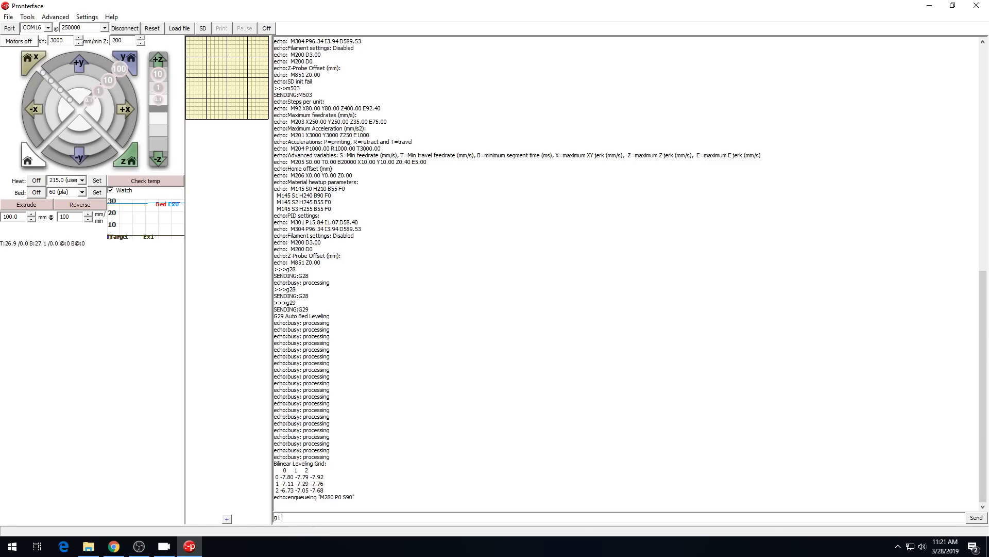
type("x125 y110")
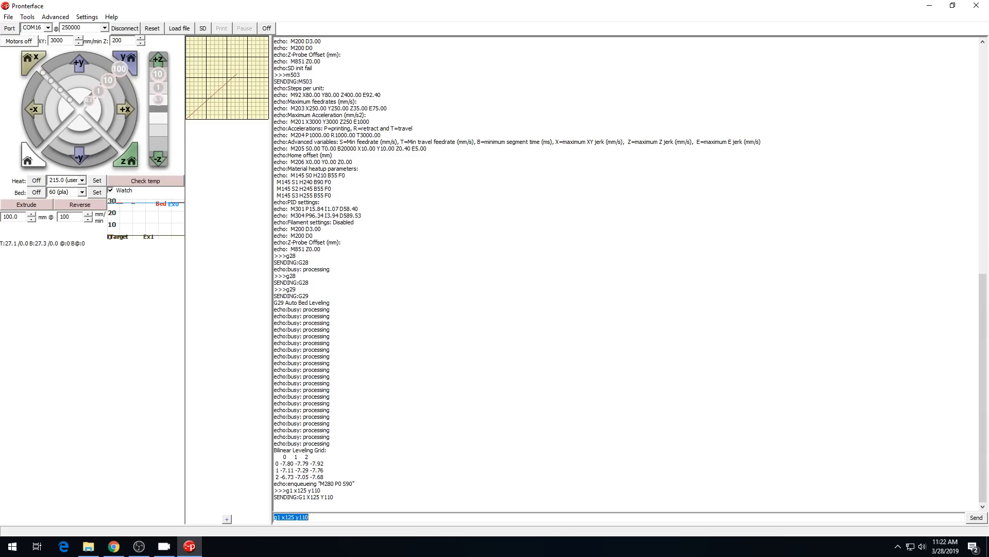
type("m211")
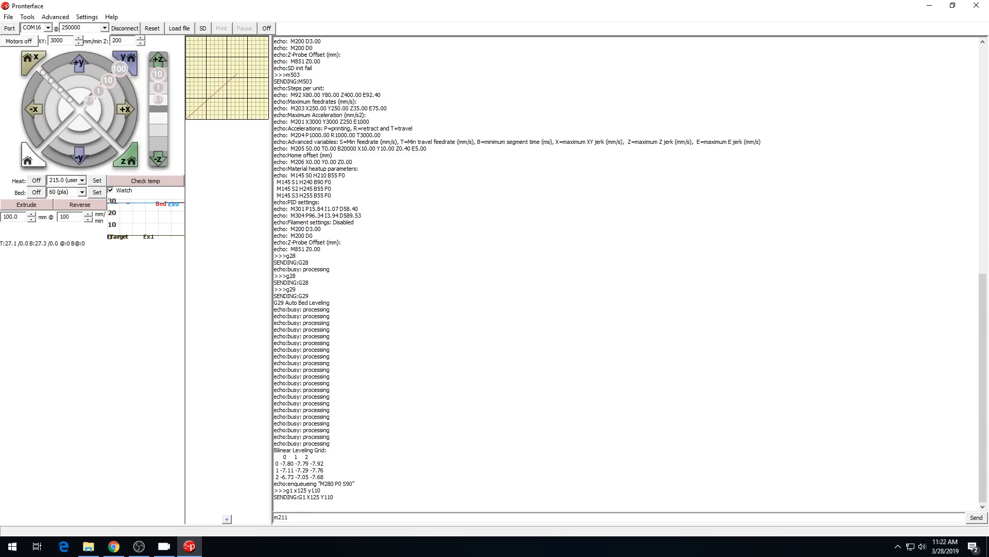
type("S0")
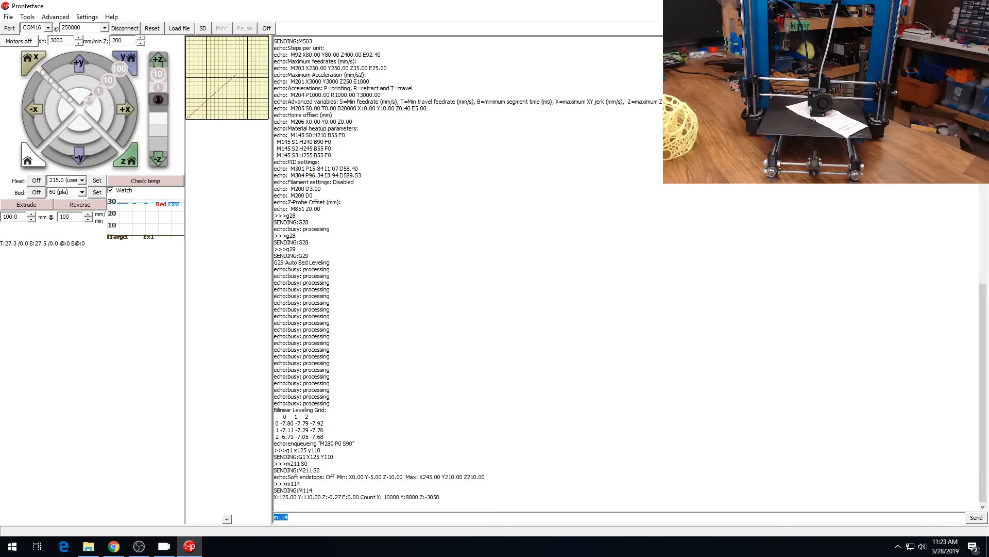
mouse_move(320, 497)
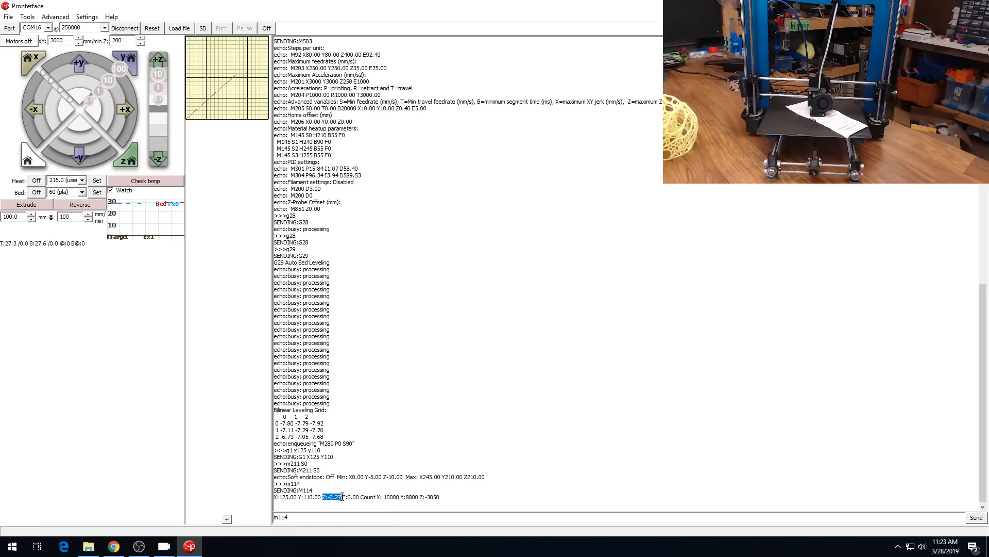
mouse_move(281, 516)
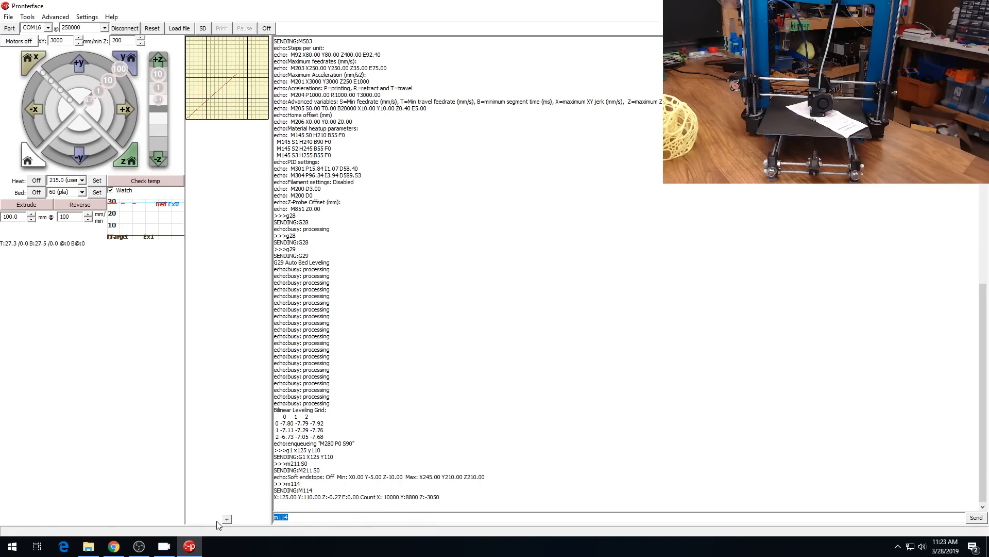
Step: Send M851 Z-0.27 to set the printer's Z-probe offset
type("m851 Z")
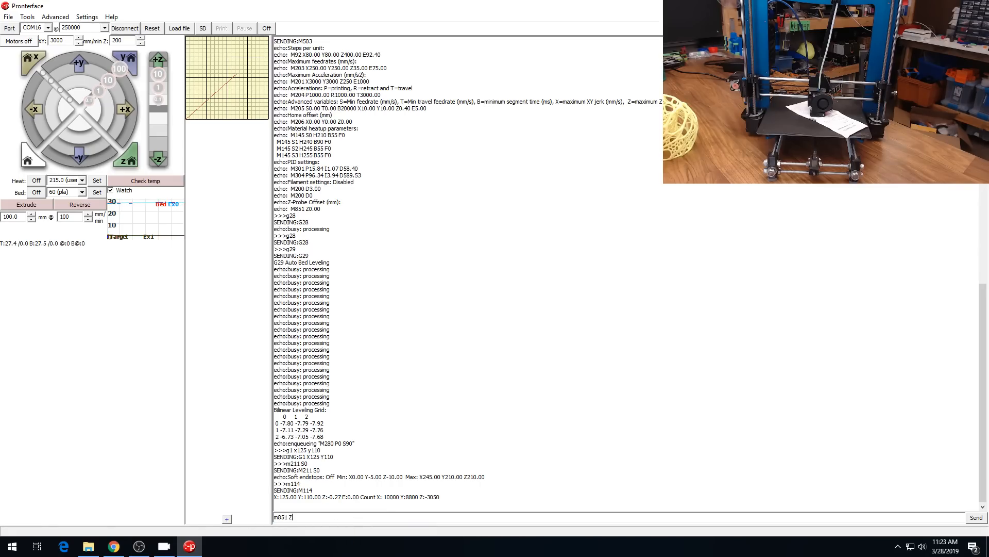
type("-0.")
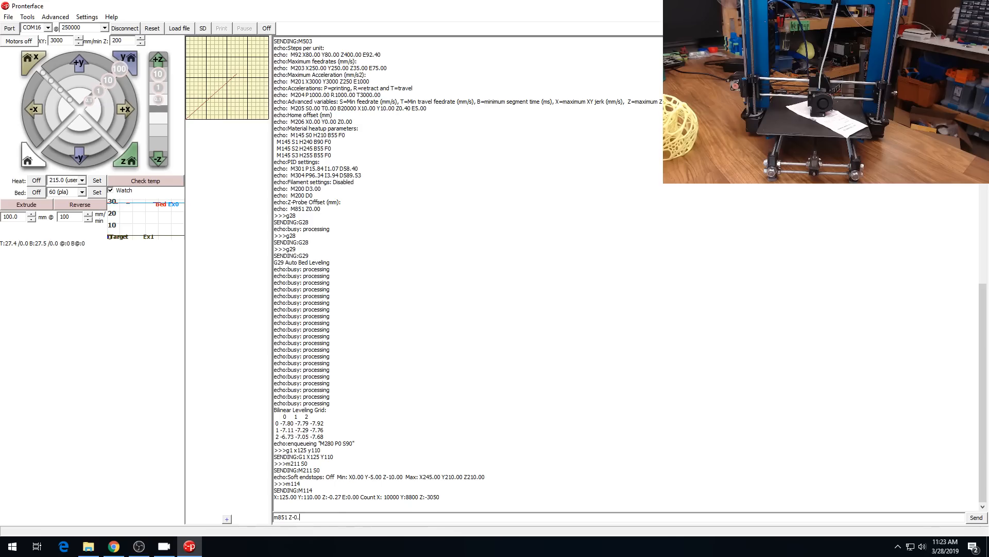
key("Return")
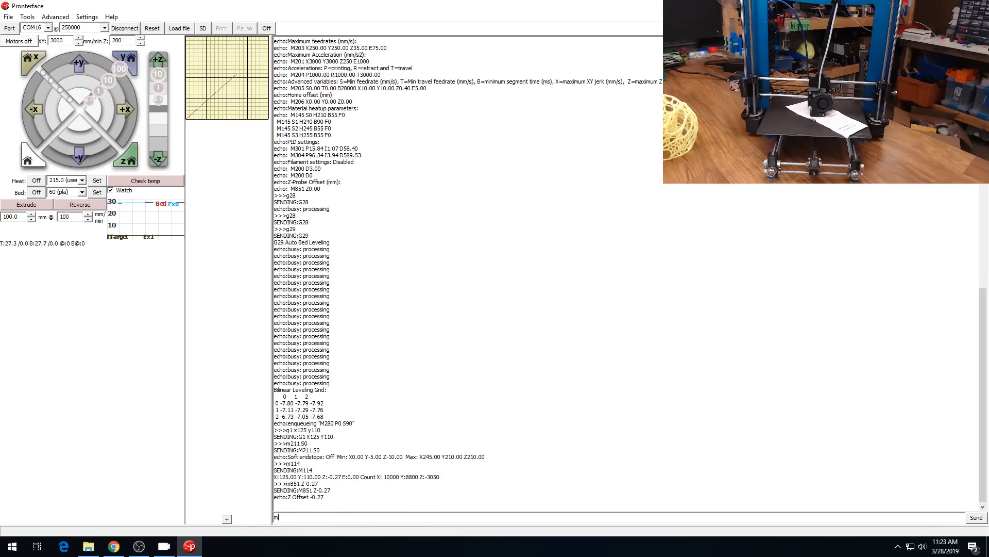